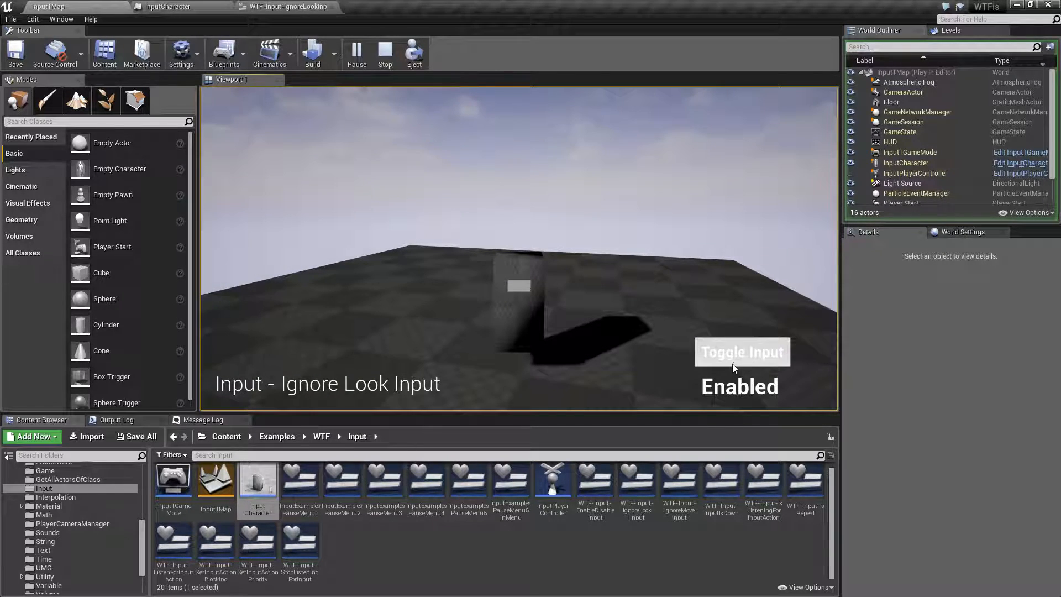
- Toggle look input off and on in the running demo, then return to the widget's event graph
{"action": "left_click", "coordinate": [742, 352]}
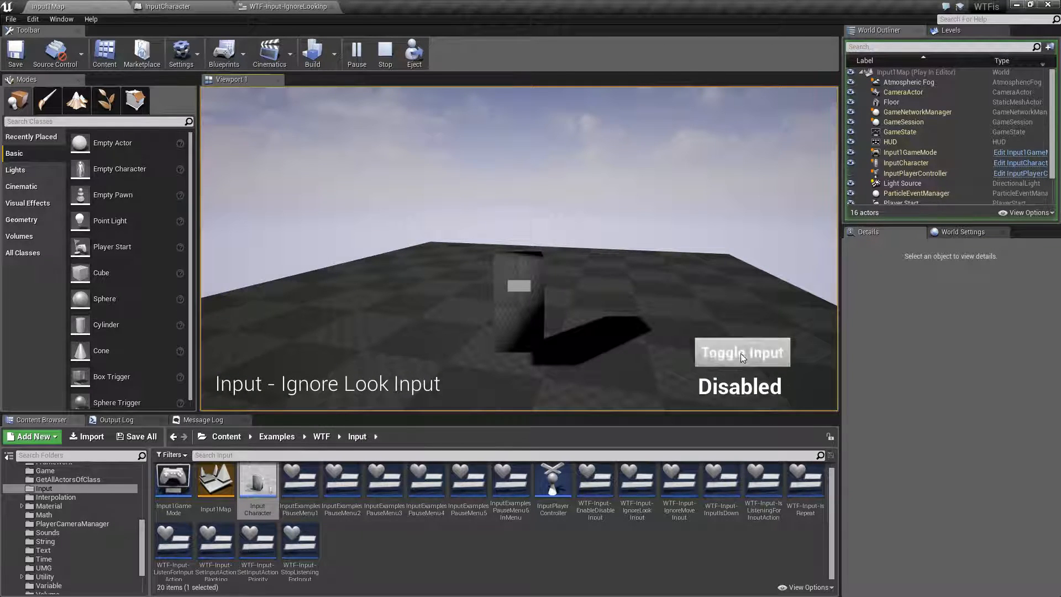
{"action": "left_click", "coordinate": [741, 351]}
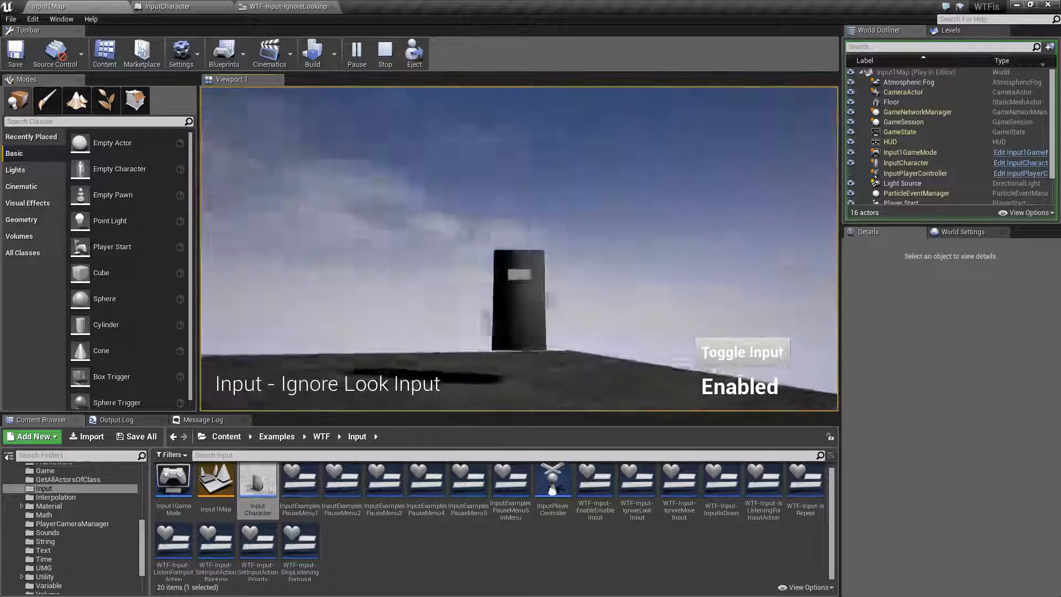
{"action": "left_click", "coordinate": [384, 53]}
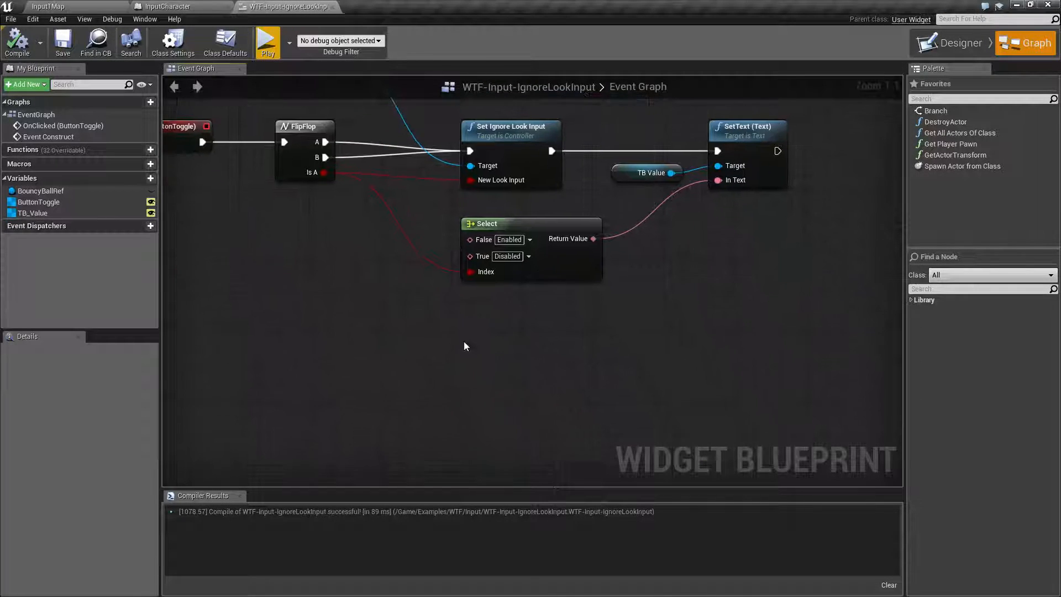
- Add a Set Ignore Look Input node in empty space below Select via the 'ignore look input' search
{"action": "left_click_drag", "start_coordinate": [465, 346], "coordinate": [456, 343]}
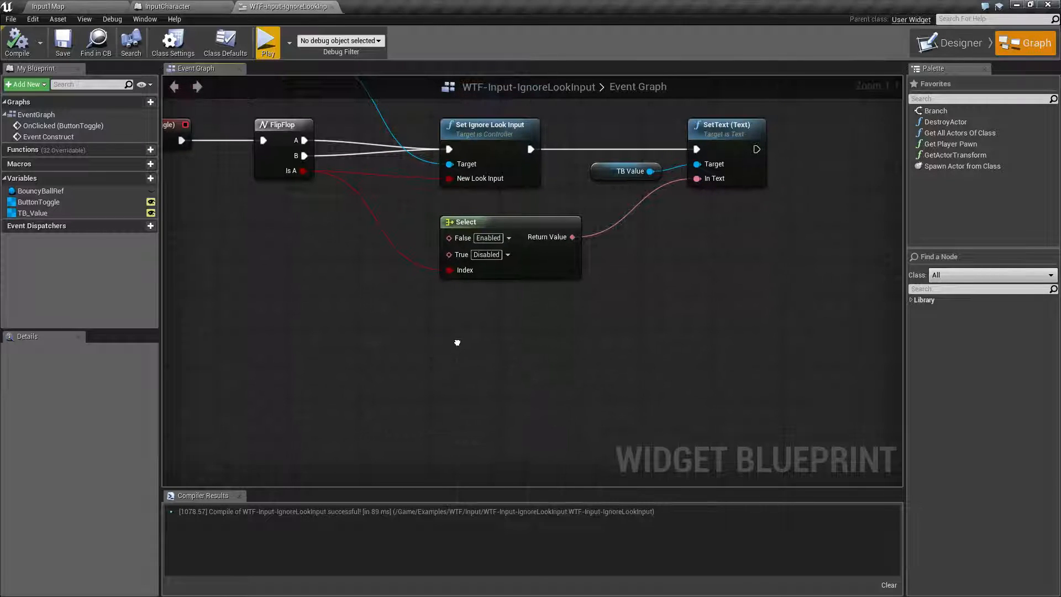
{"action": "right_click", "coordinate": [456, 342]}
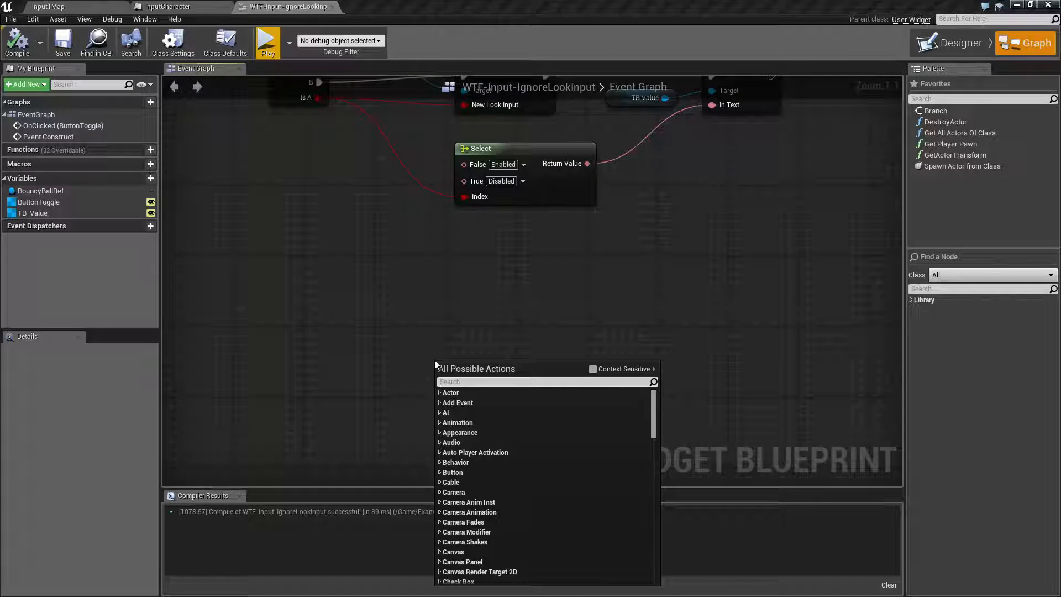
{"action": "type", "text": "ignore look input"}
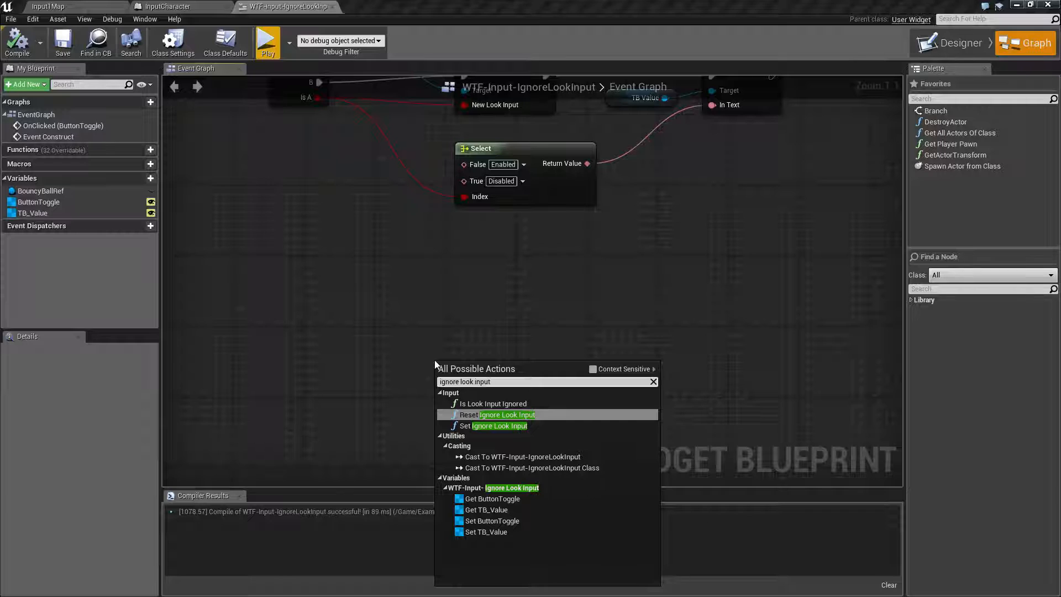
{"action": "mouse_move", "coordinate": [594, 370]}
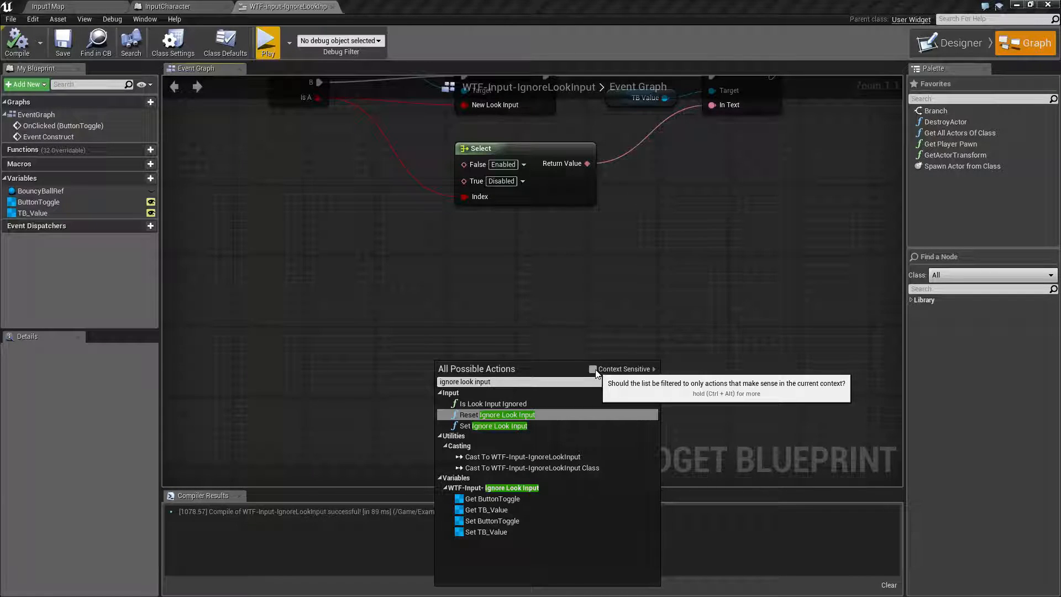
{"action": "left_click", "coordinate": [593, 369]}
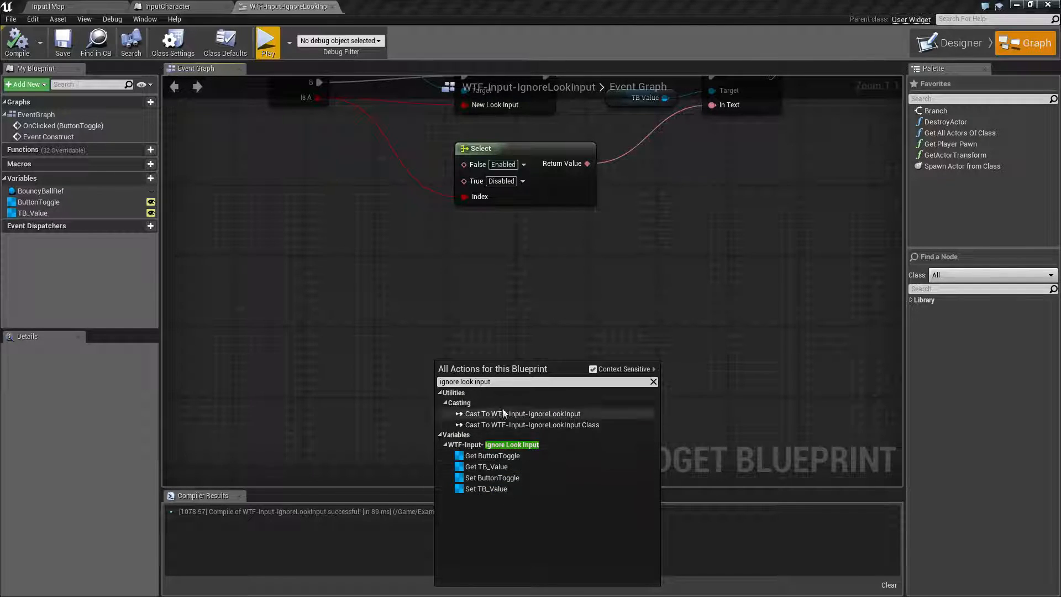
{"action": "left_click", "coordinate": [592, 370]}
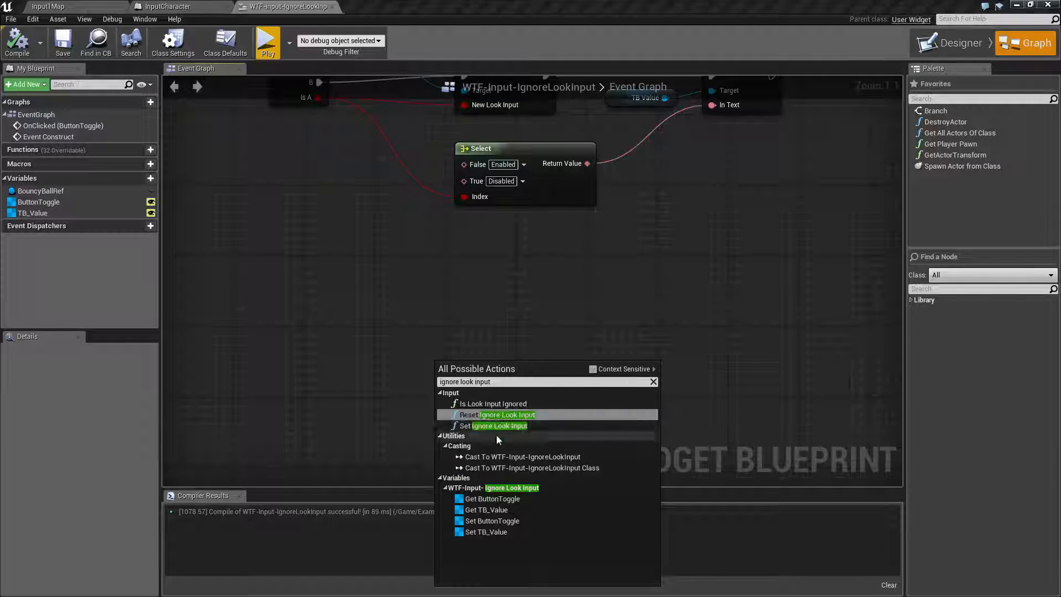
{"action": "left_click", "coordinate": [496, 426]}
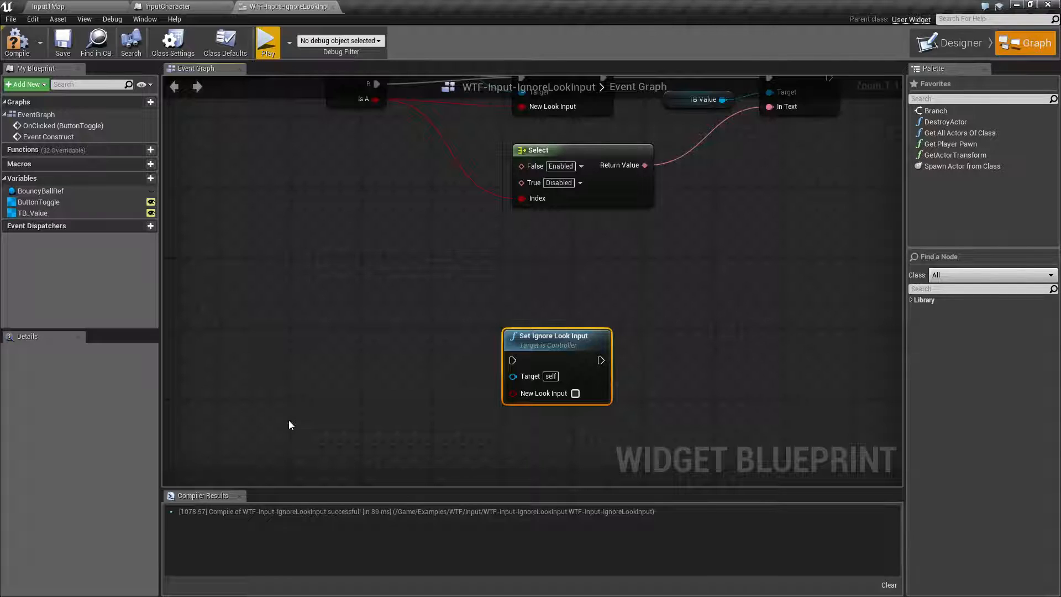
{"action": "mouse_move", "coordinate": [388, 386]}
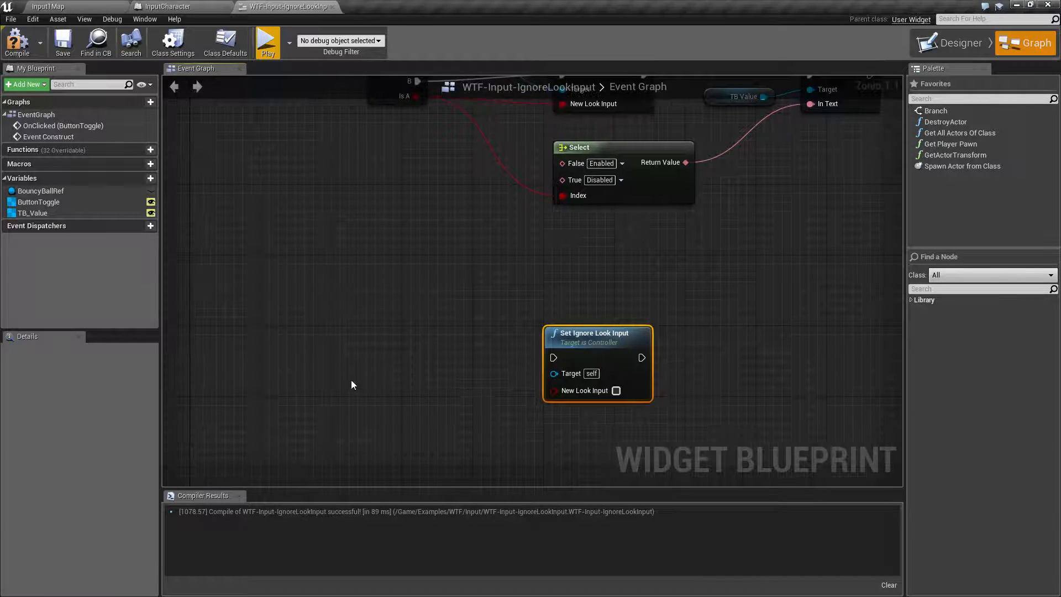
- Add Get Player Controller from a 'player control' search, then switch to the InputCharacter blueprint
{"action": "type", "text": "player control"}
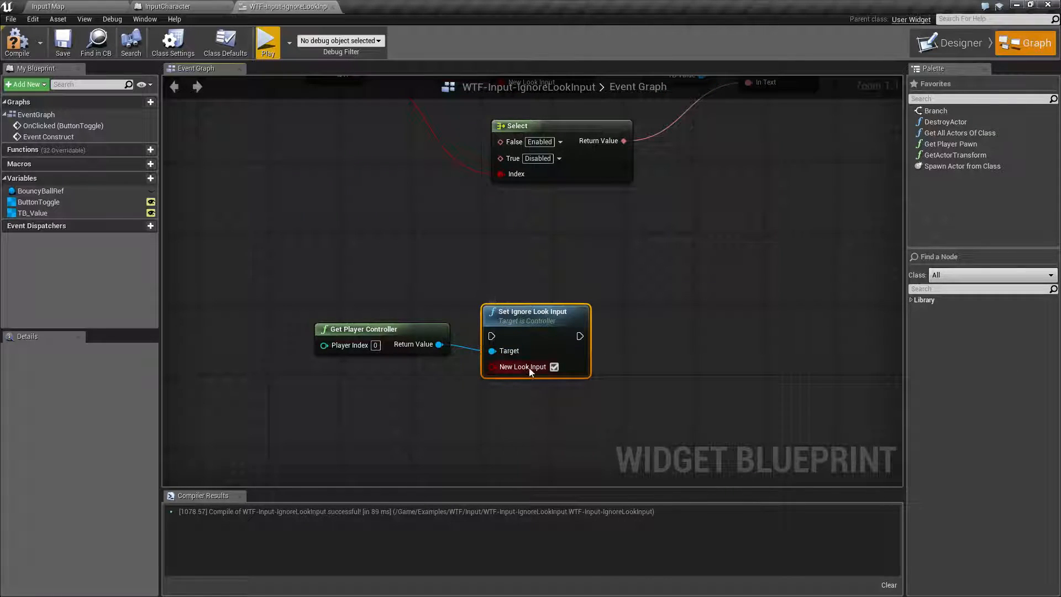
{"action": "mouse_move", "coordinate": [529, 370]}
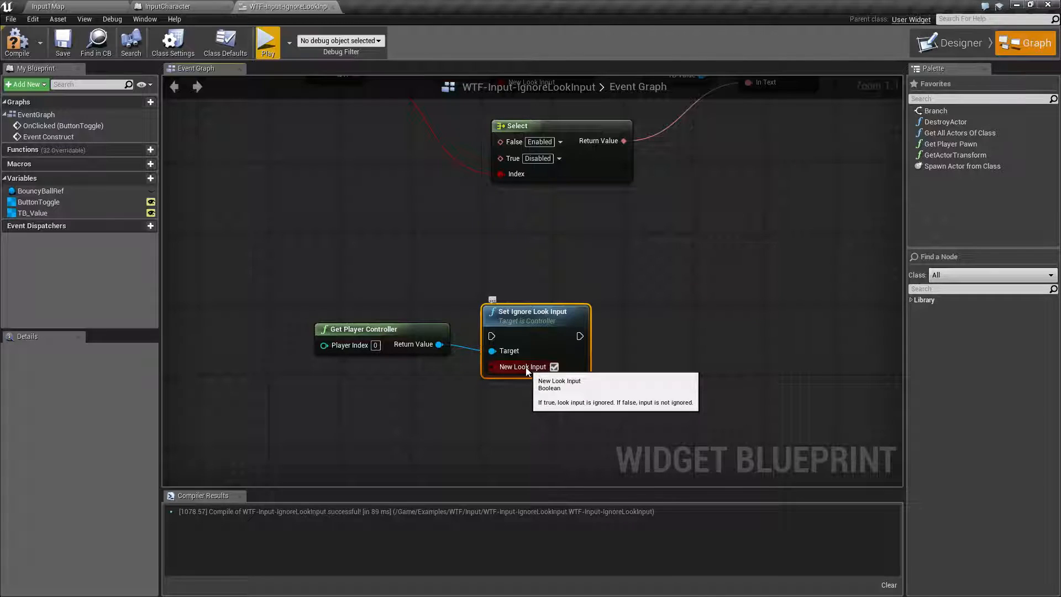
{"action": "mouse_move", "coordinate": [394, 387]}
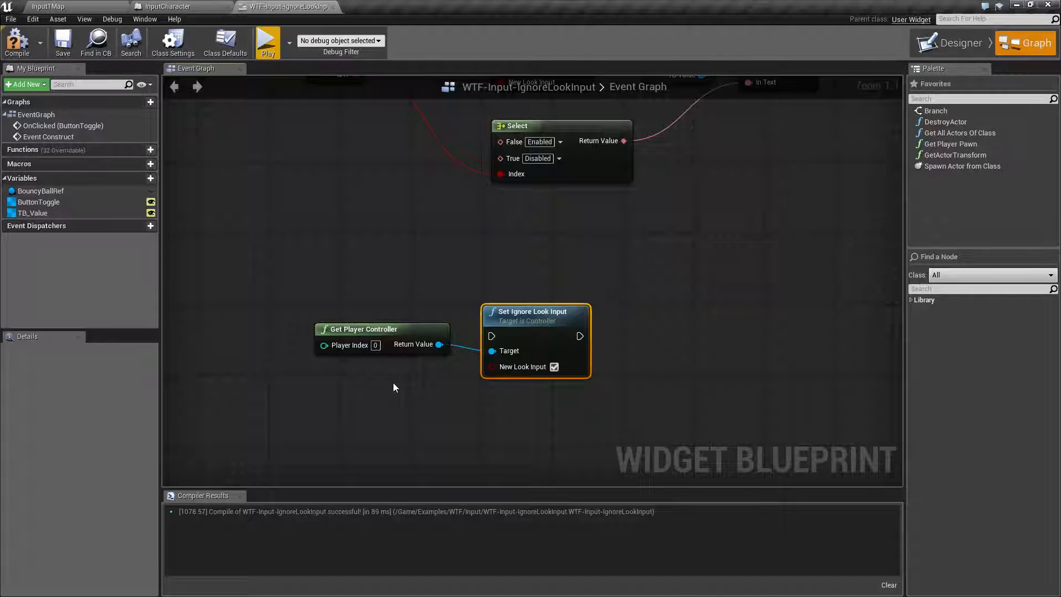
{"action": "mouse_move", "coordinate": [435, 182]}
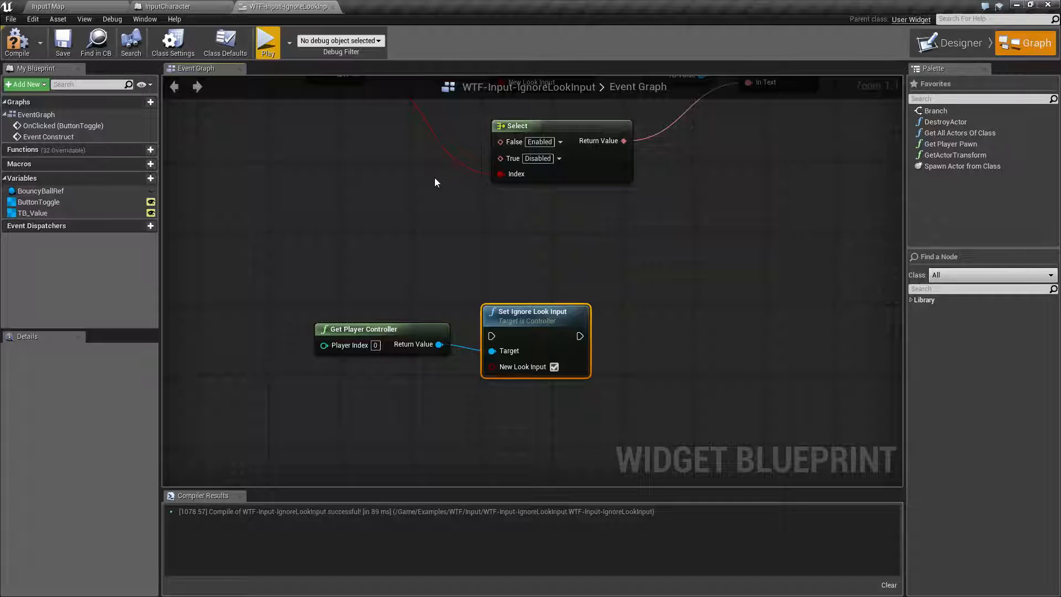
{"action": "left_click", "coordinate": [165, 7]}
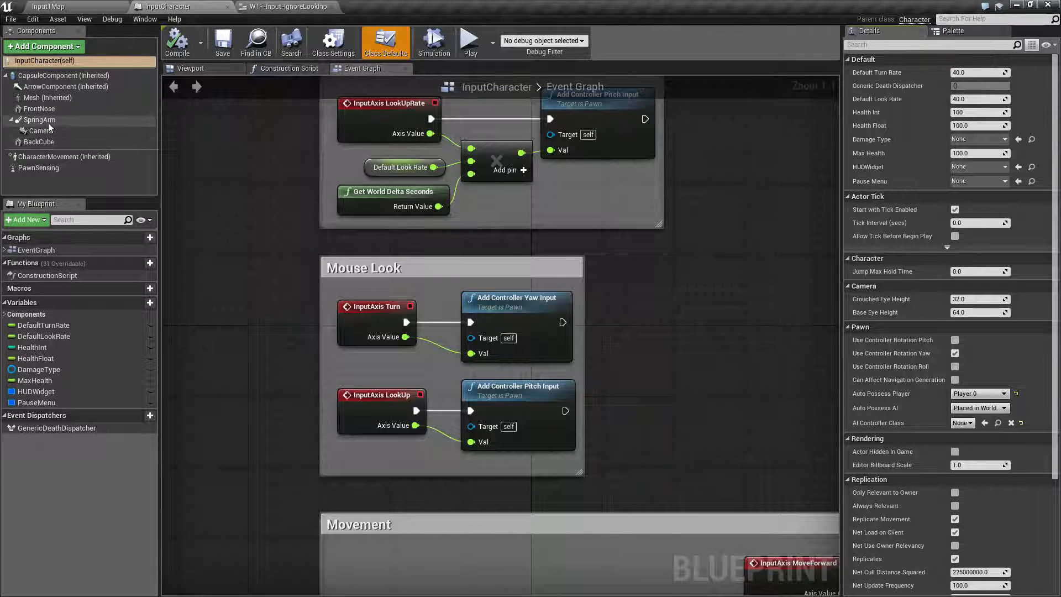
- Inspect the Camera component's settings, then return to the character's default settings
{"action": "left_click", "coordinate": [41, 131]}
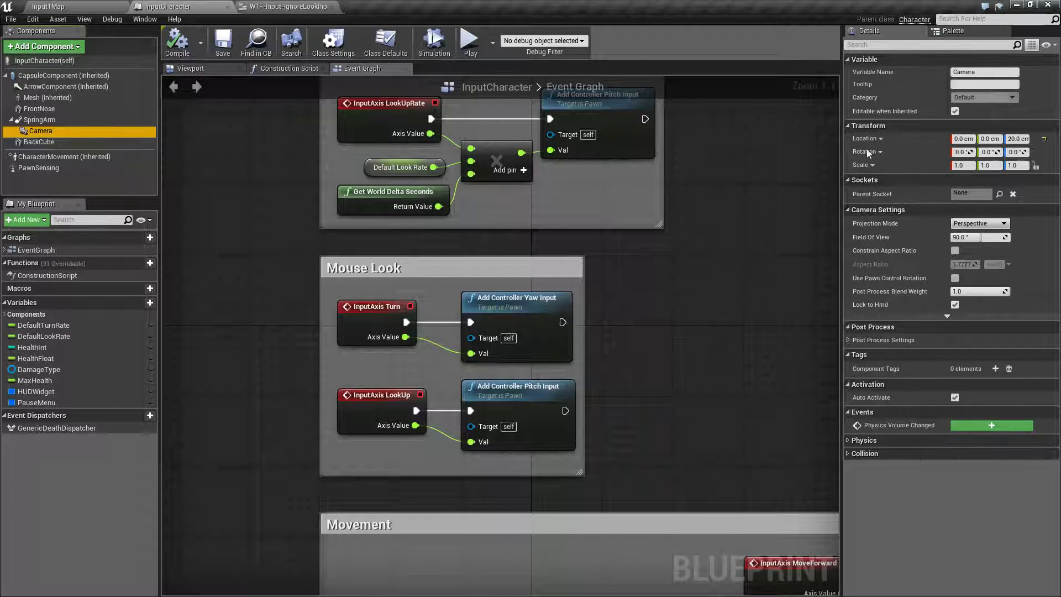
{"action": "left_click", "coordinate": [386, 41]}
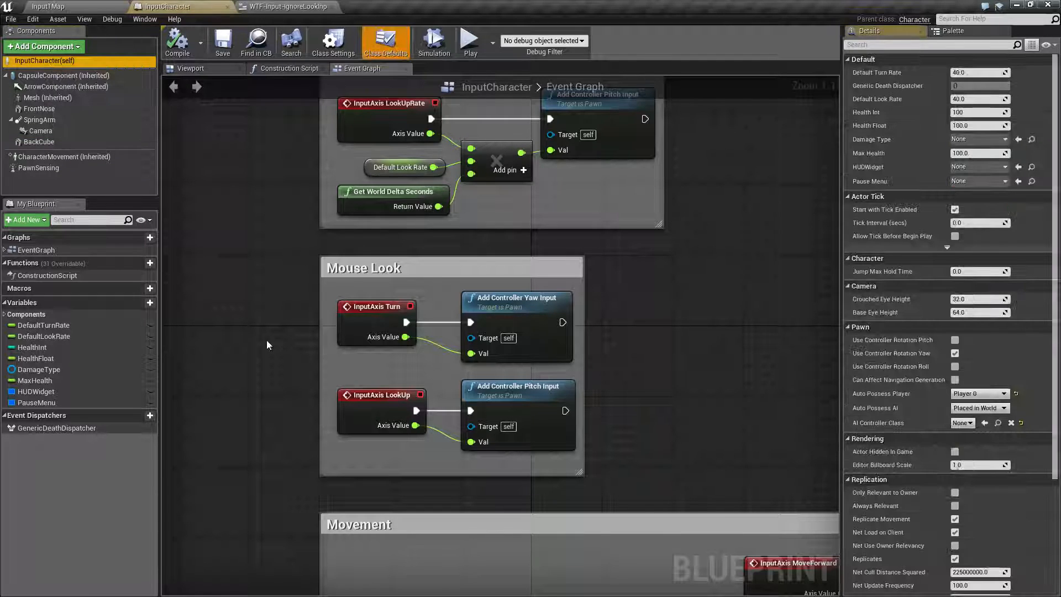
{"action": "mouse_move", "coordinate": [697, 381]}
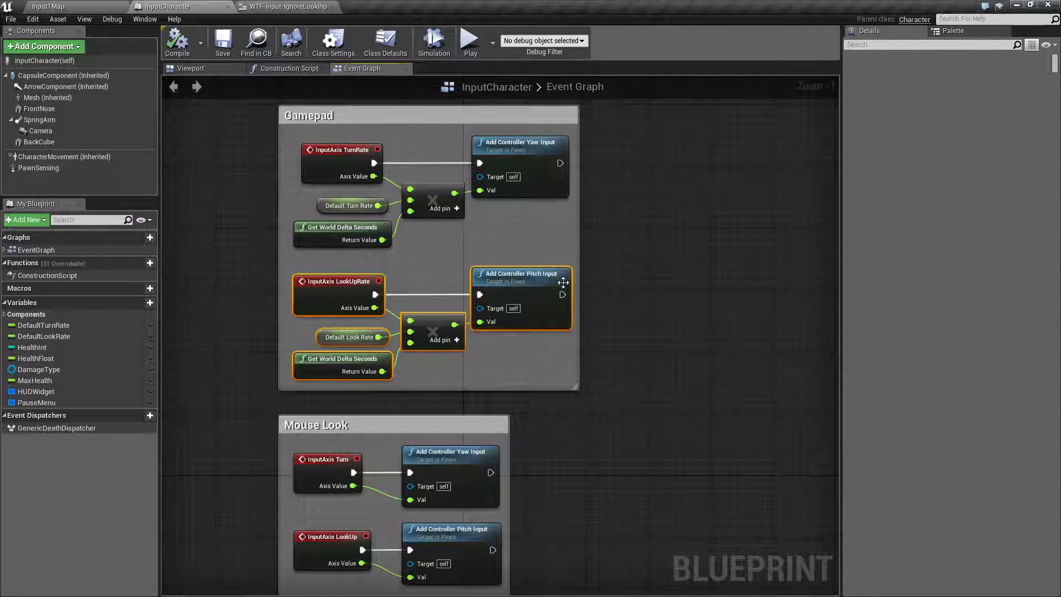
{"action": "mouse_move", "coordinate": [548, 309]}
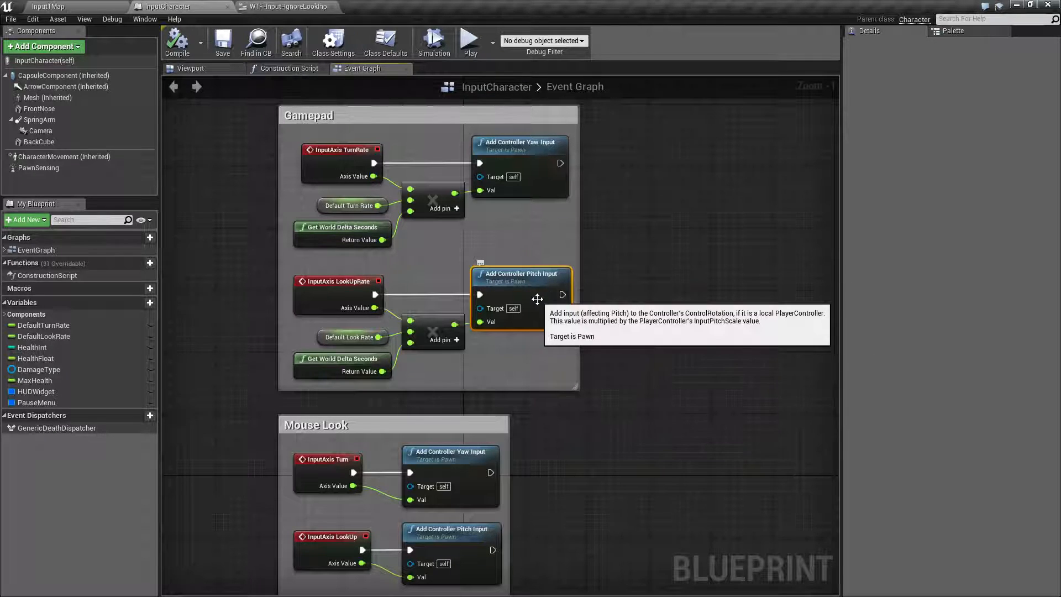
{"action": "mouse_move", "coordinate": [231, 291]}
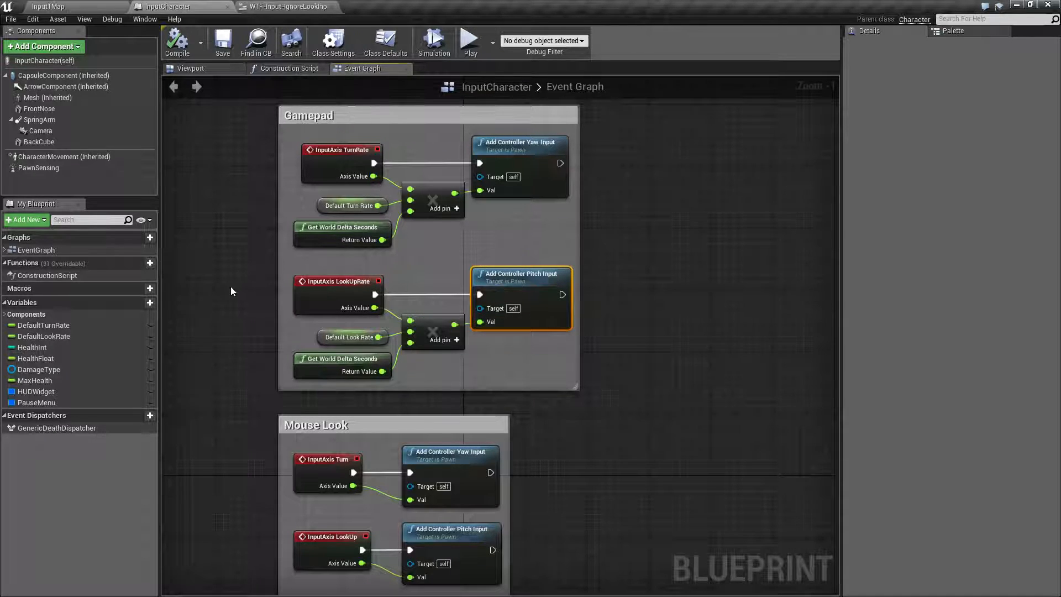
- Switch back to the WTF-Input-IgnoreLookInput widget blueprint graph
{"action": "left_click", "coordinate": [284, 6]}
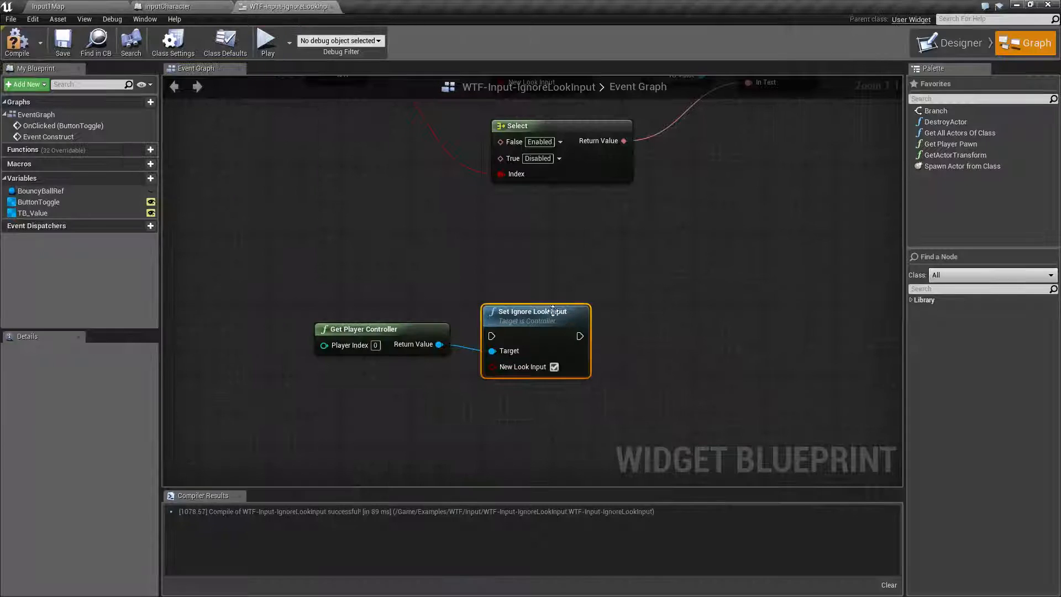
{"action": "mouse_move", "coordinate": [571, 433]}
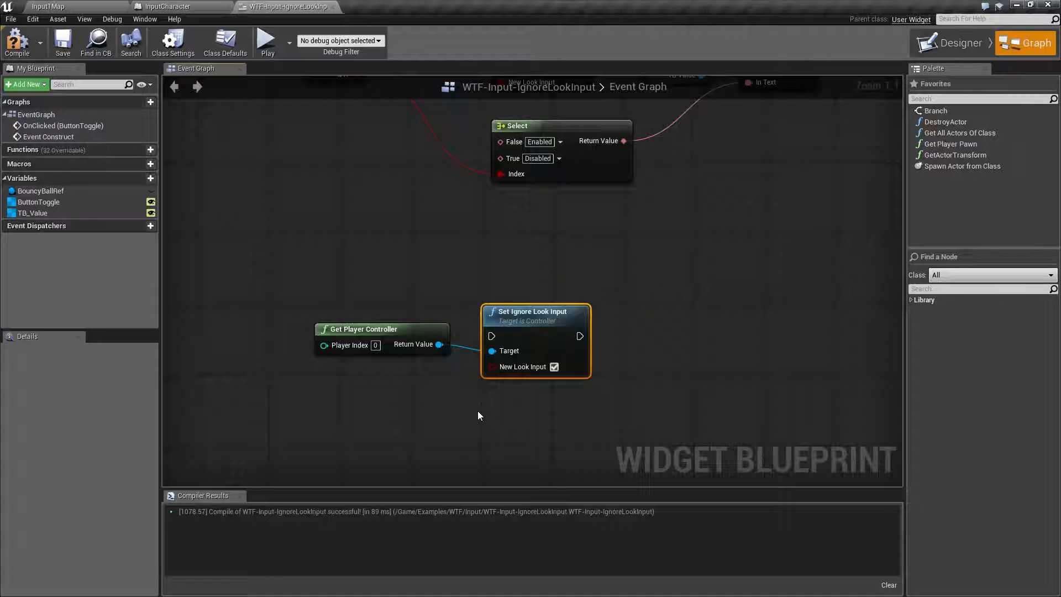
{"action": "mouse_move", "coordinate": [347, 276]}
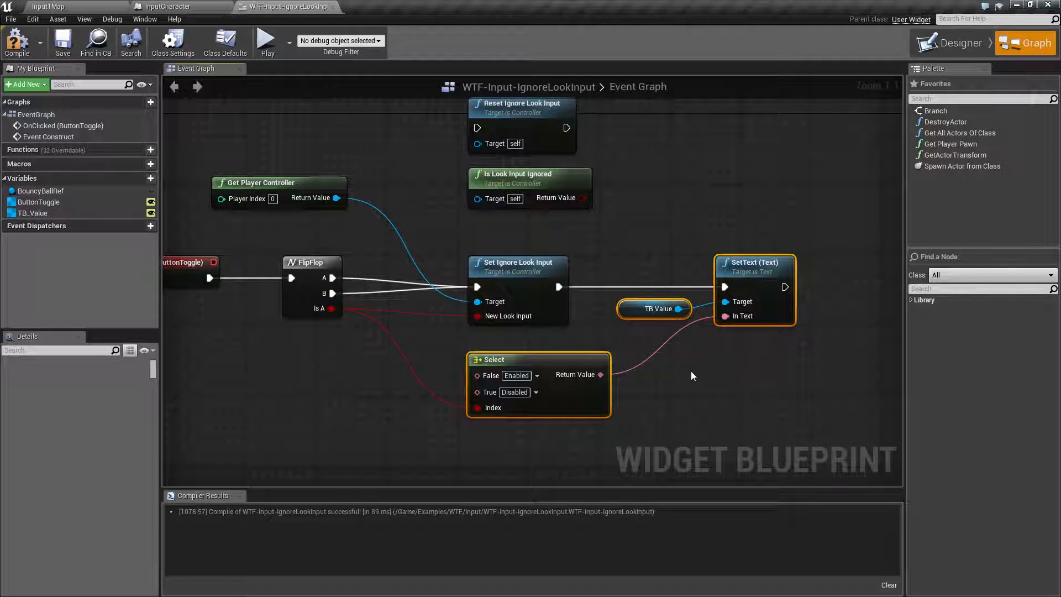
- Bring the Reset Ignore Input Flags, Reset Ignore Look Input and Is Look Input Ignored nodes into view
{"action": "left_click", "coordinate": [61, 41]}
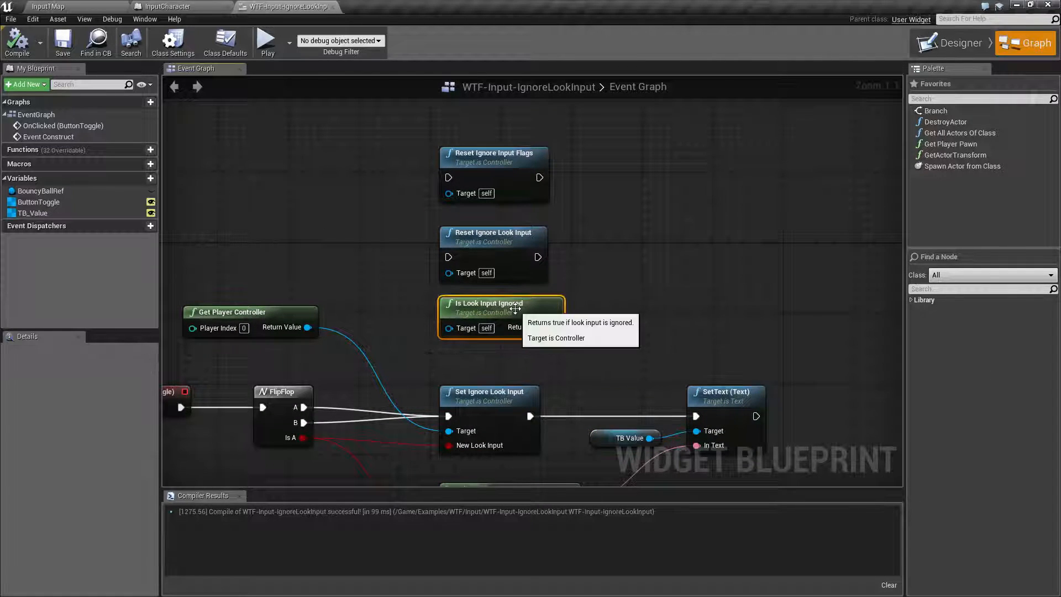
{"action": "mouse_move", "coordinate": [296, 336]}
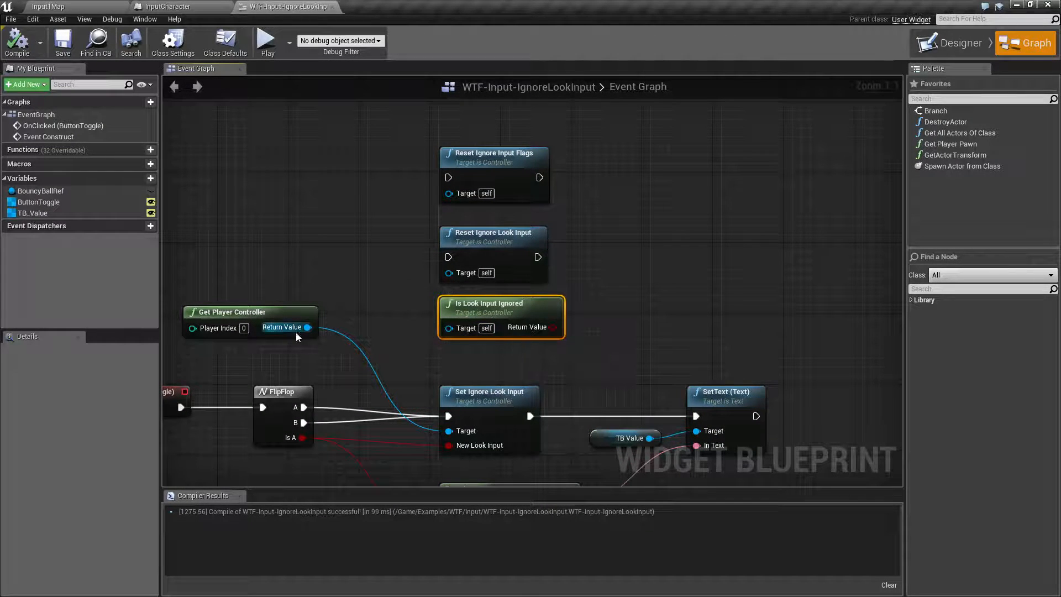
{"action": "mouse_move", "coordinate": [548, 334]}
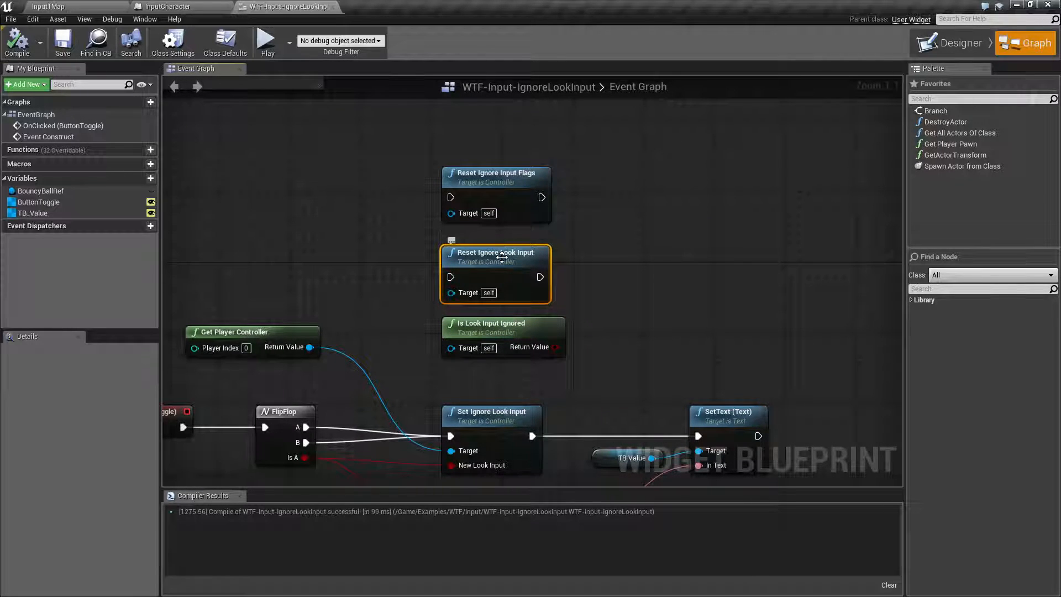
{"action": "mouse_move", "coordinate": [418, 312]}
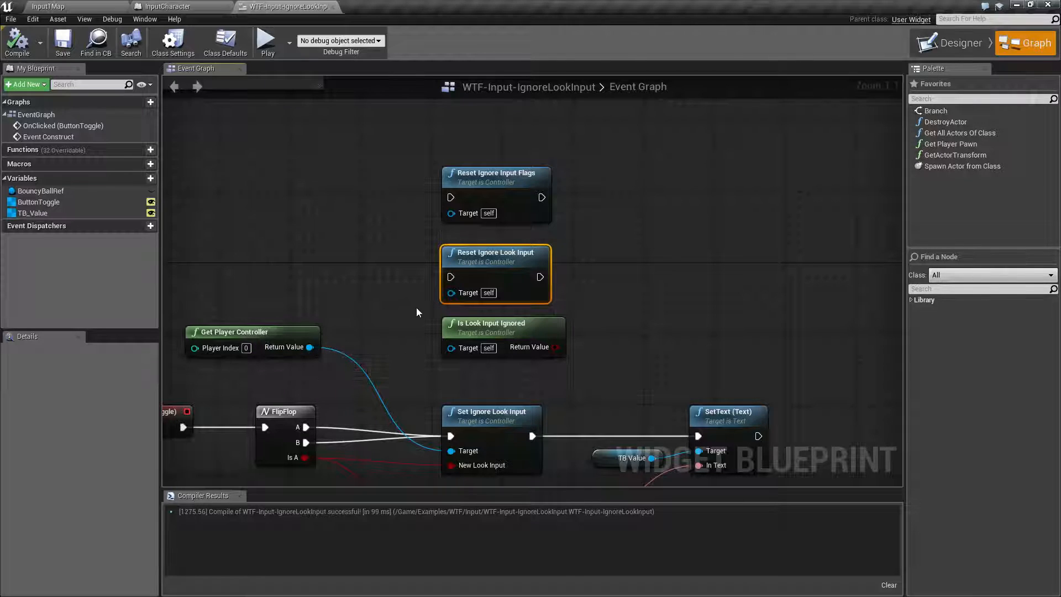
{"action": "mouse_move", "coordinate": [443, 297]}
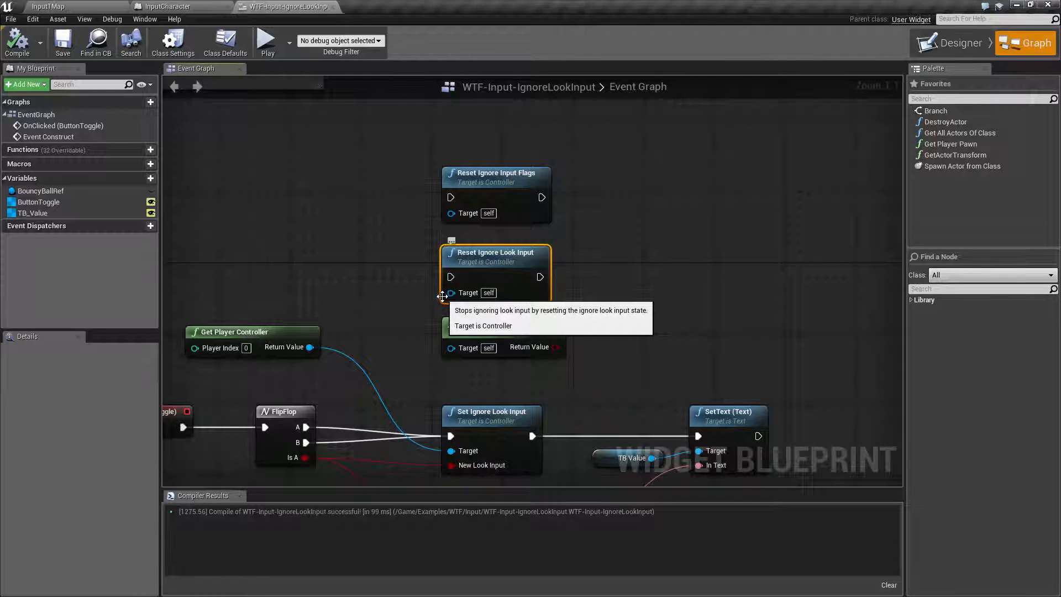
{"action": "mouse_move", "coordinate": [602, 331]}
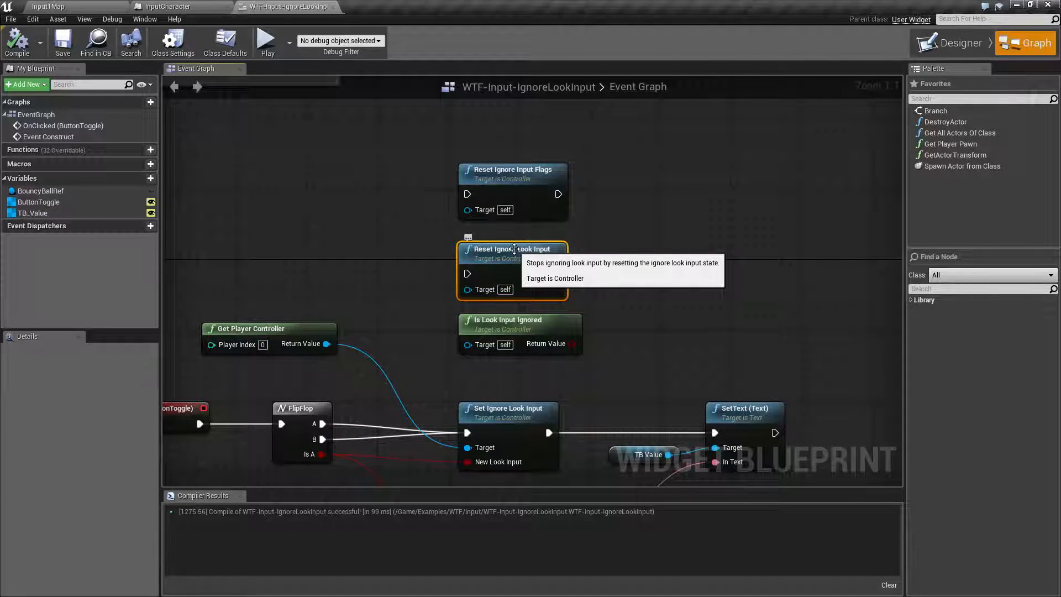
{"action": "mouse_move", "coordinate": [514, 263]}
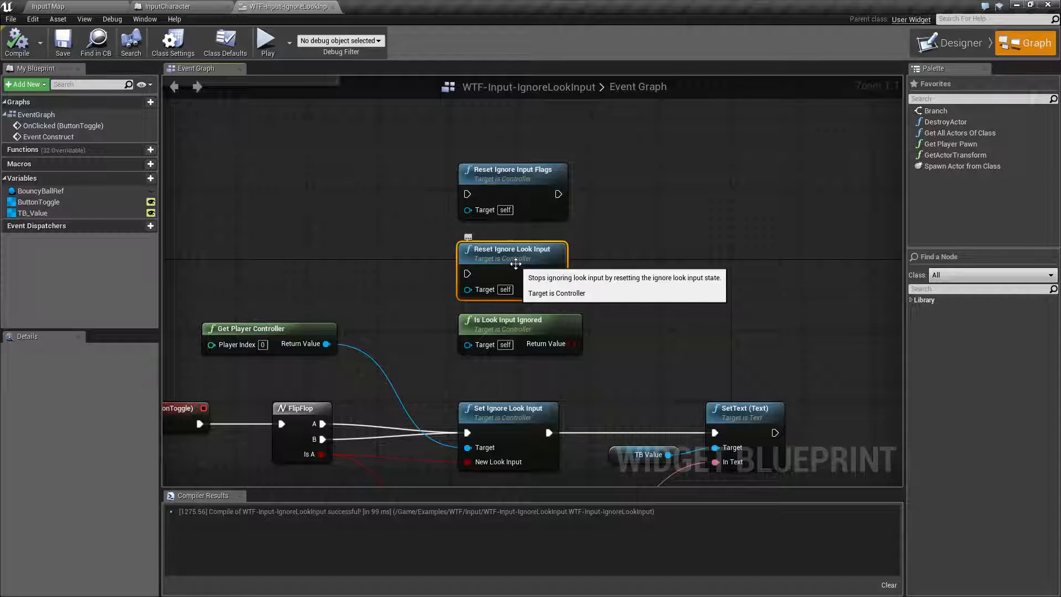
{"action": "mouse_move", "coordinate": [609, 270]}
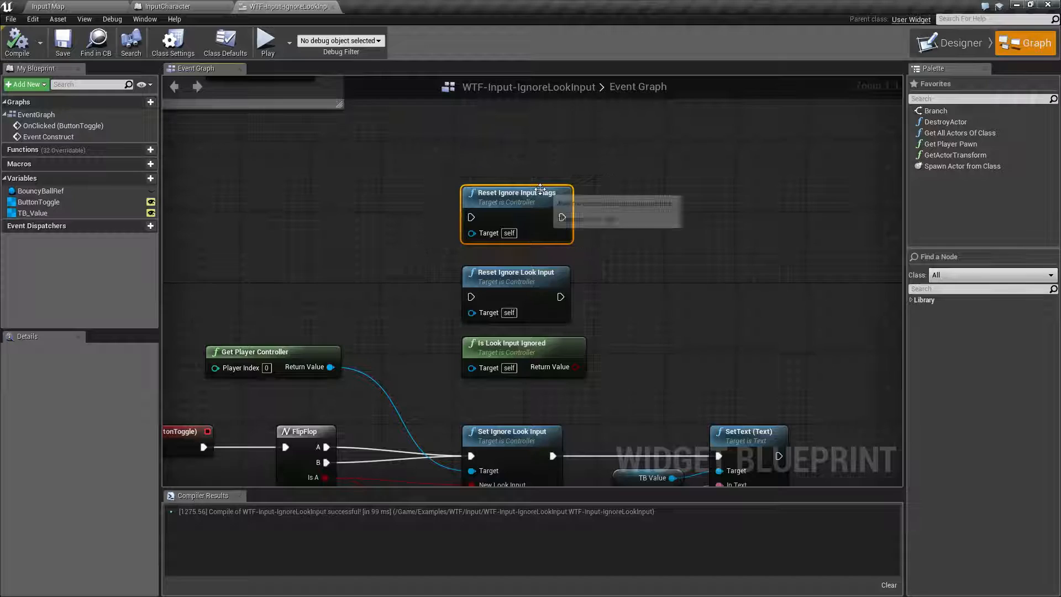
{"action": "mouse_move", "coordinate": [535, 193]}
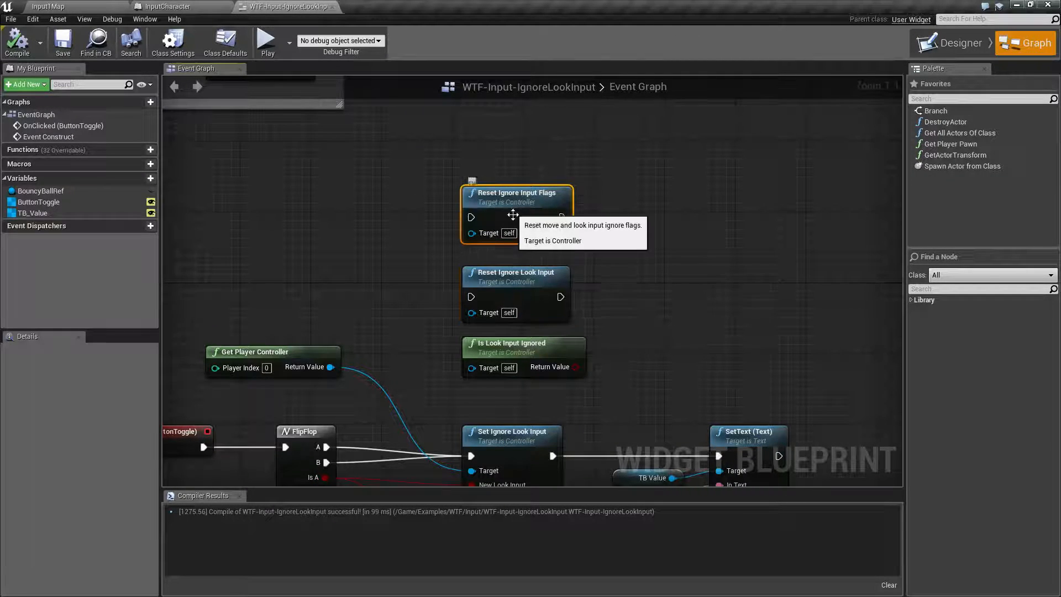
{"action": "mouse_move", "coordinate": [534, 284]}
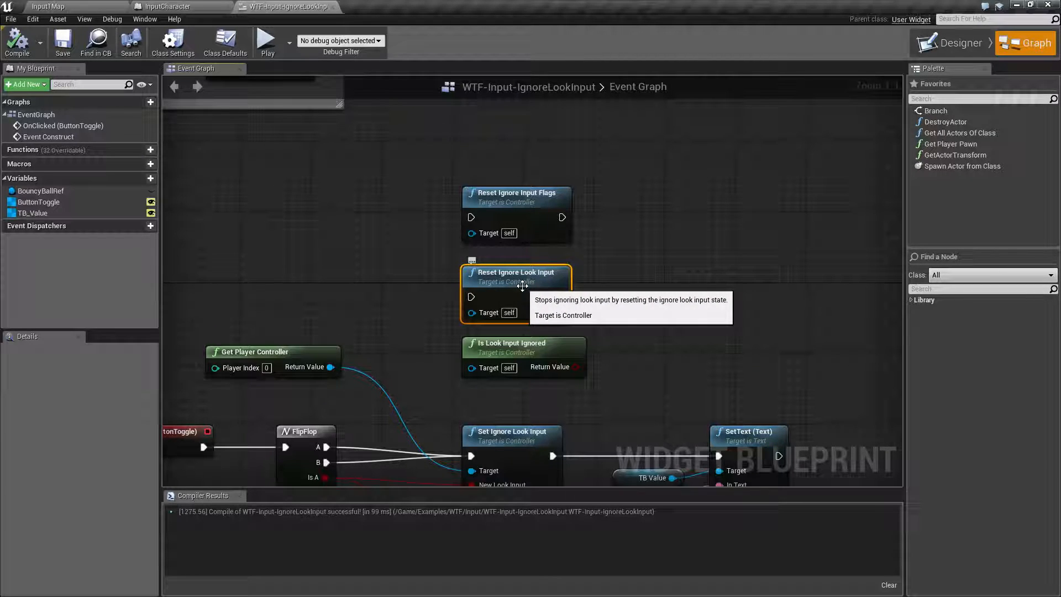
{"action": "mouse_move", "coordinate": [514, 197]}
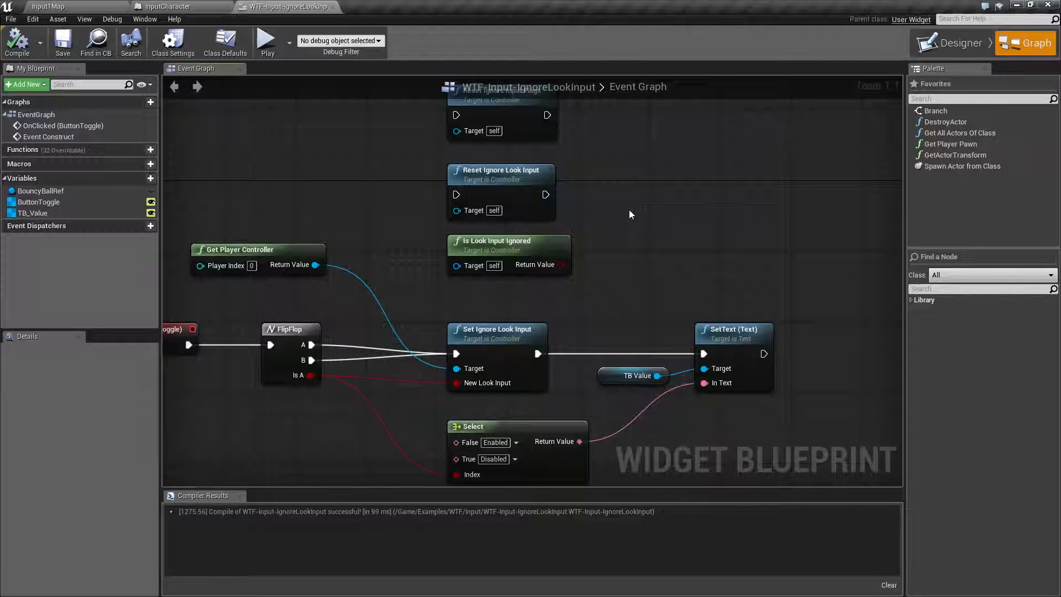
{"action": "mouse_move", "coordinate": [655, 294]}
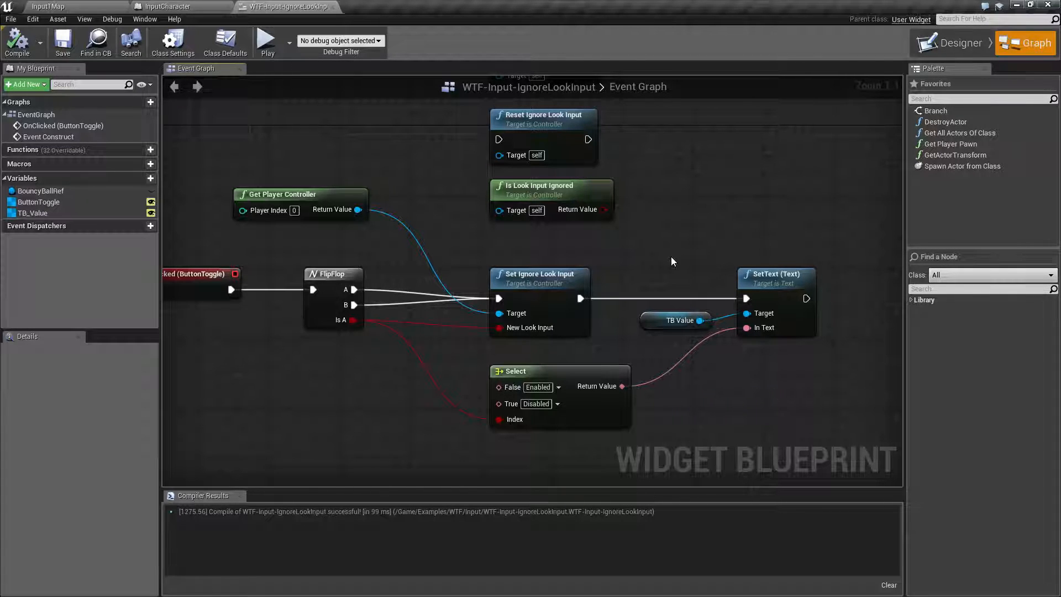
- Select the Set Ignore Look Input node in the FlipFlop toggle chain
{"action": "left_click", "coordinate": [541, 274]}
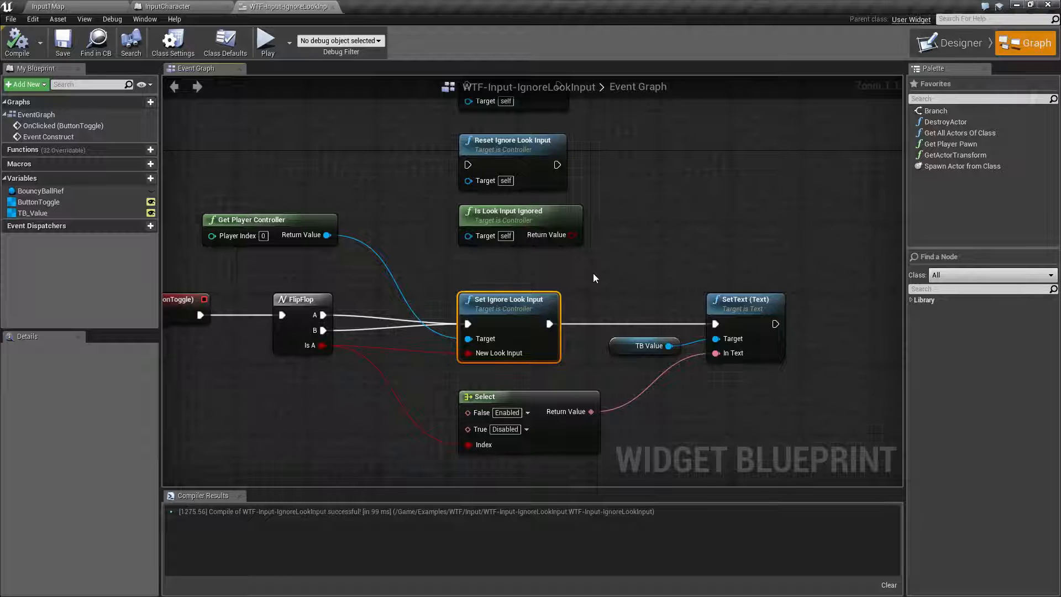
{"action": "mouse_move", "coordinate": [587, 284]}
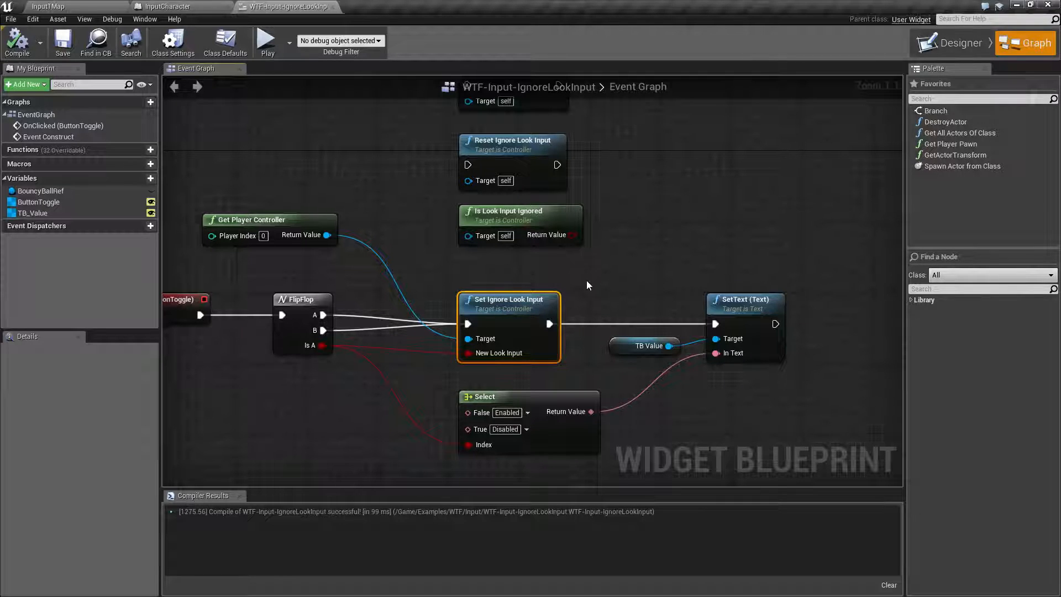